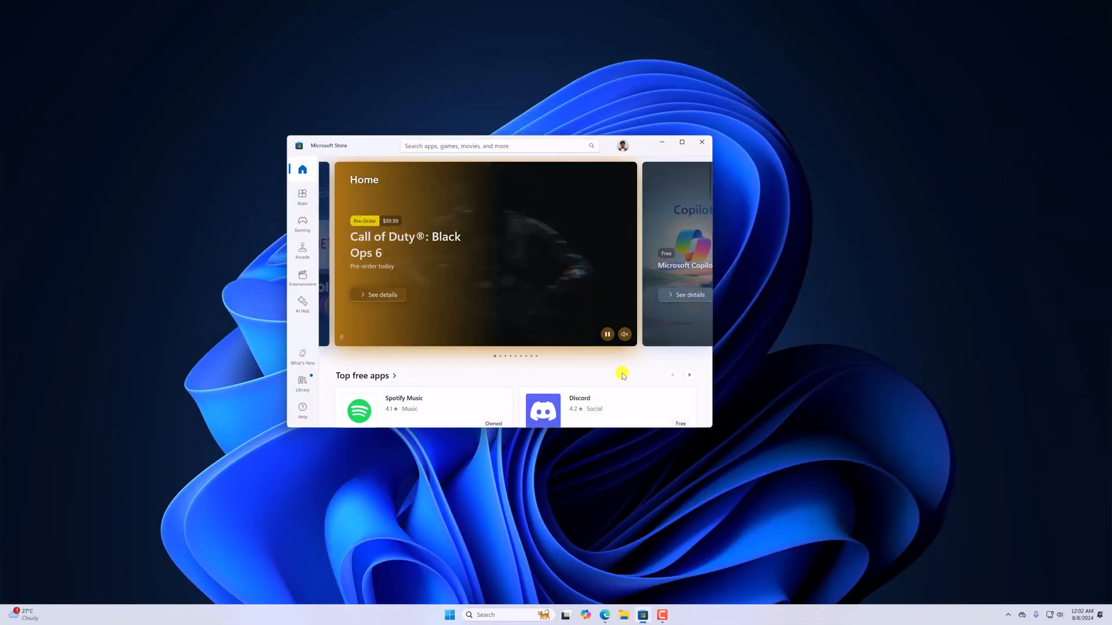
- Browse the Microsoft Store home page briefly, then close the Store window
left_click(688, 374)
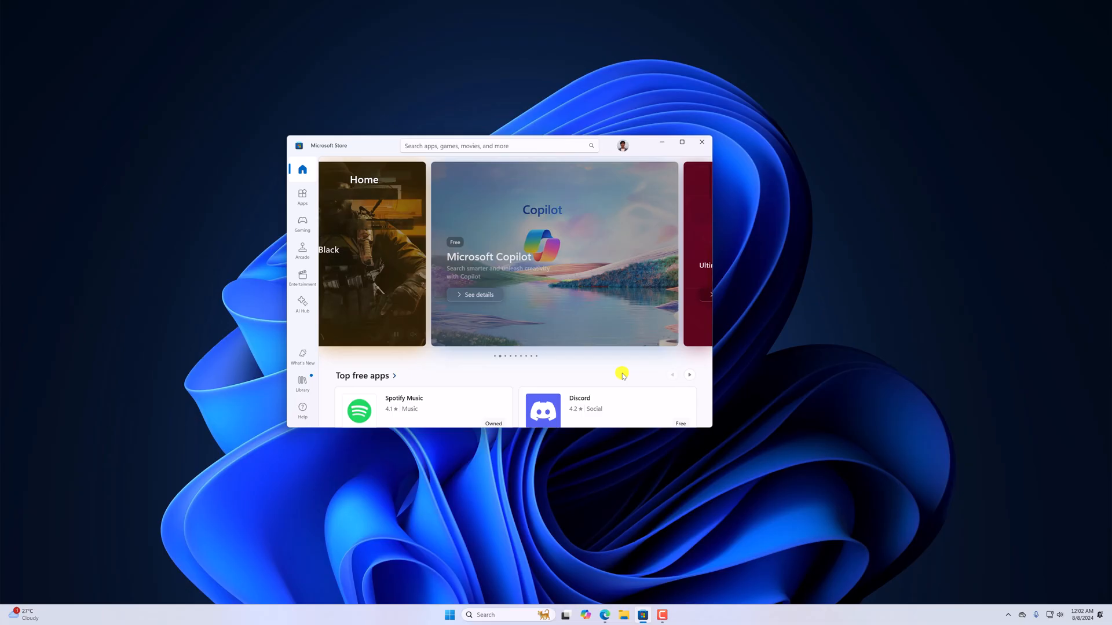
scroll("down", 3)
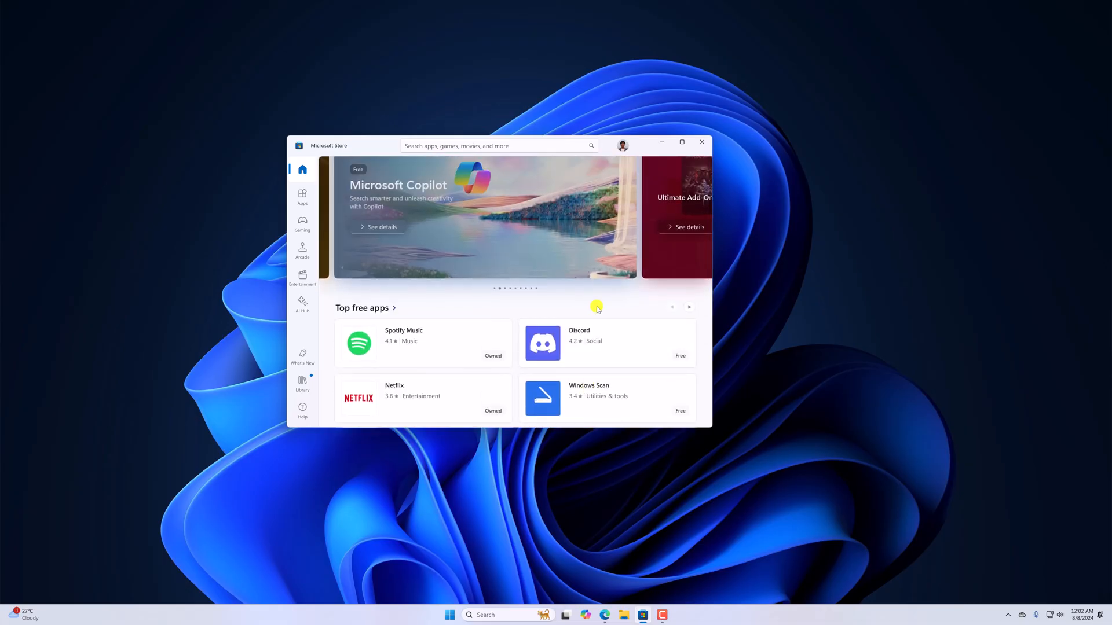
left_click(701, 143)
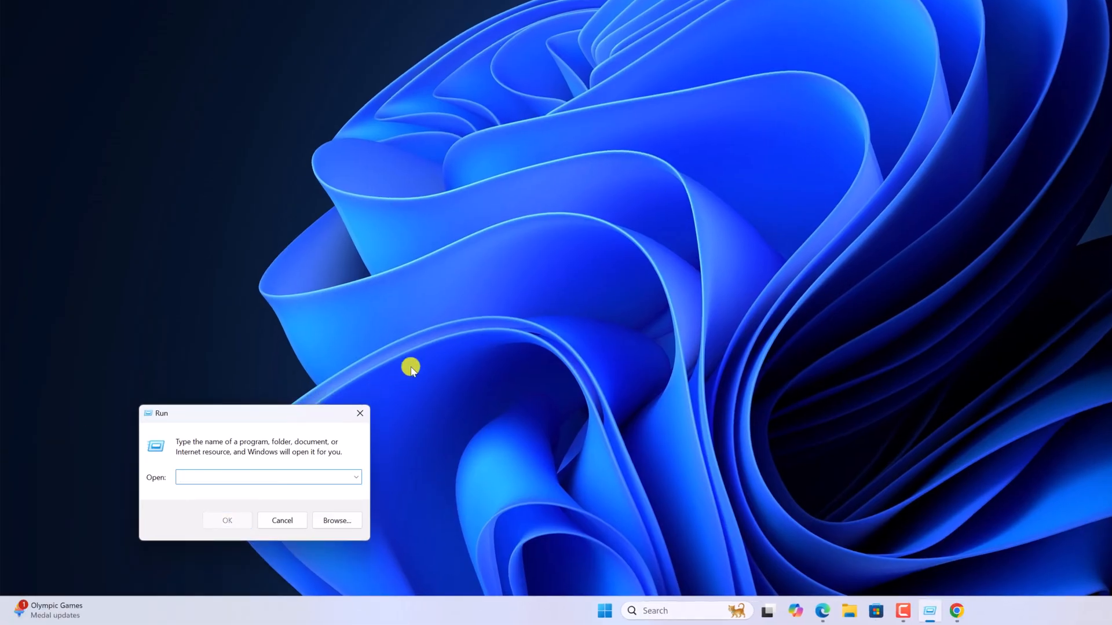
- Run wsreset from the Run box to clear the Store cache and reopen Microsoft Store
type("wsreset")
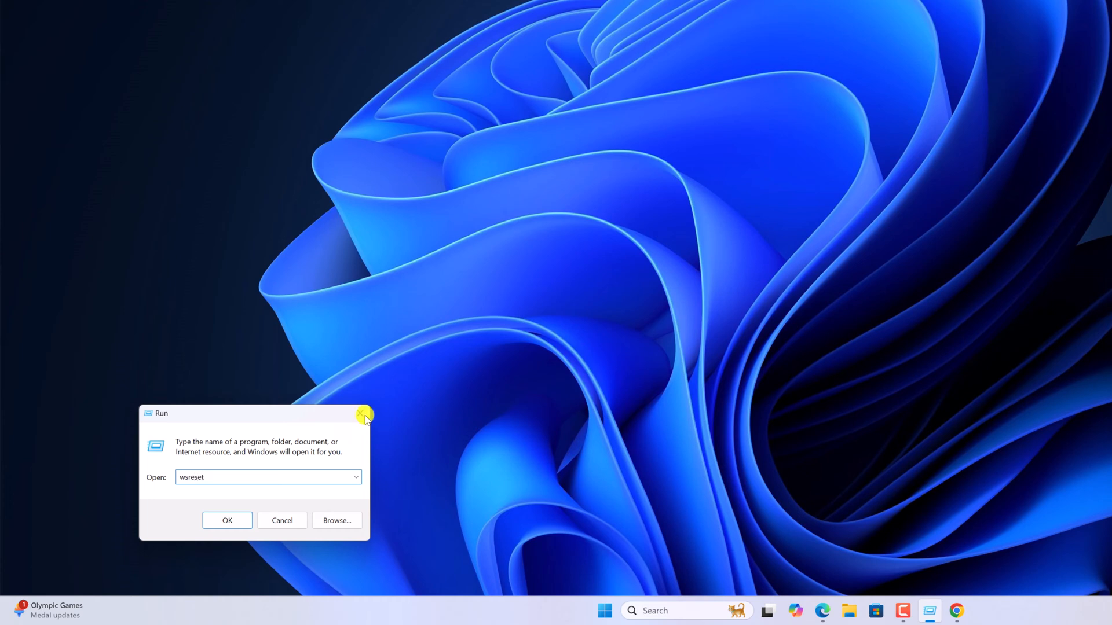
left_click(227, 520)
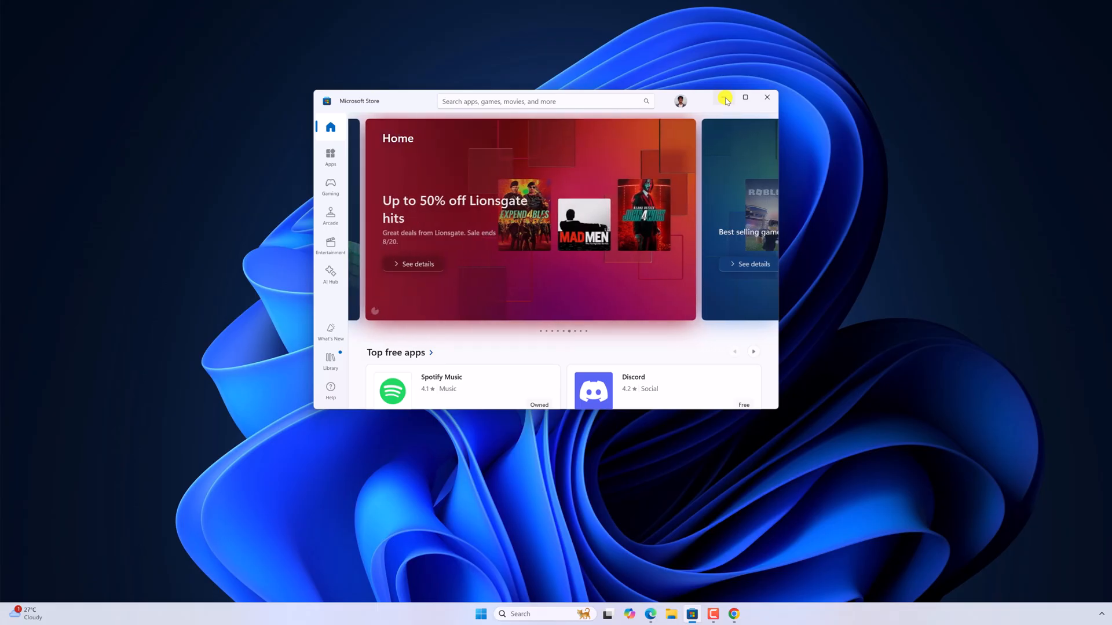
- Close the reopened Store, launch Settings from taskbar search and go to Network & internet
left_click(767, 97)
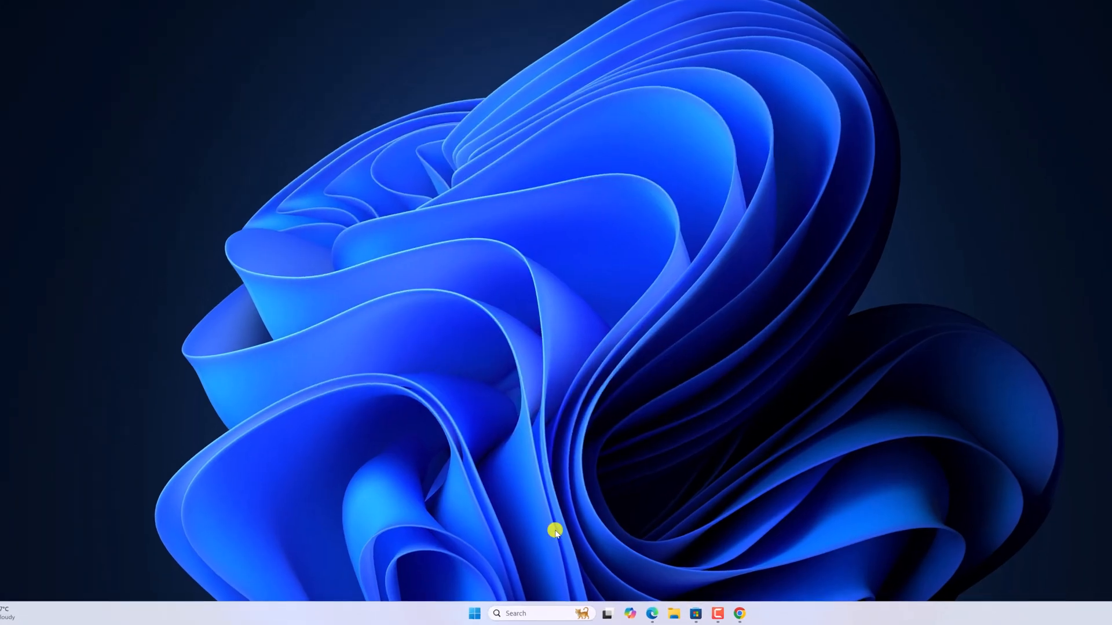
left_click(516, 614)
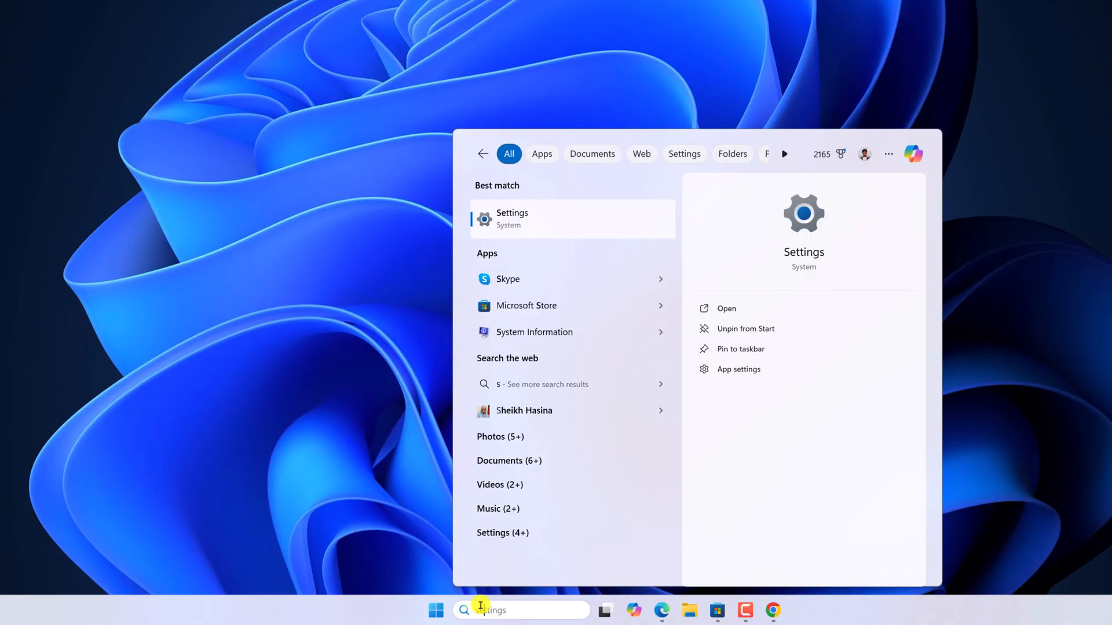
left_click(512, 219)
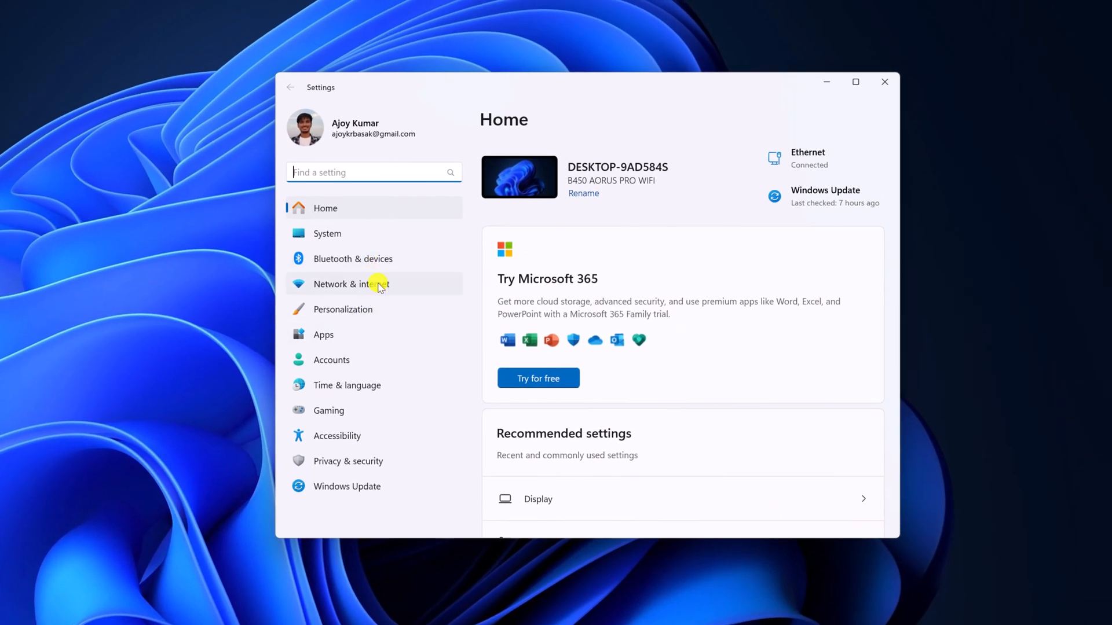
left_click(350, 283)
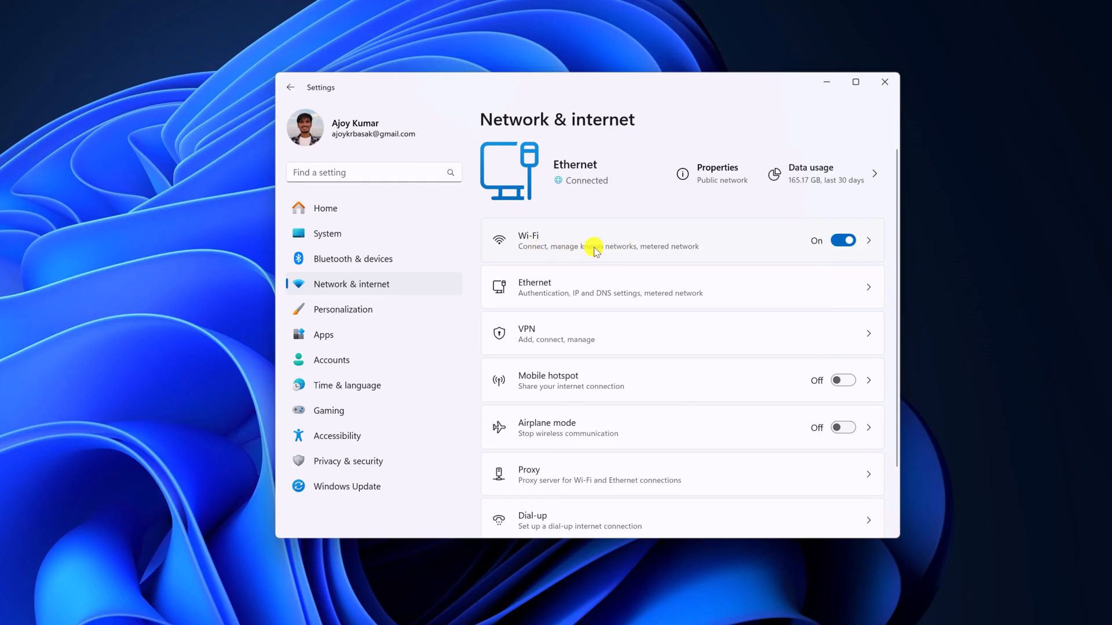
mouse_move(602, 250)
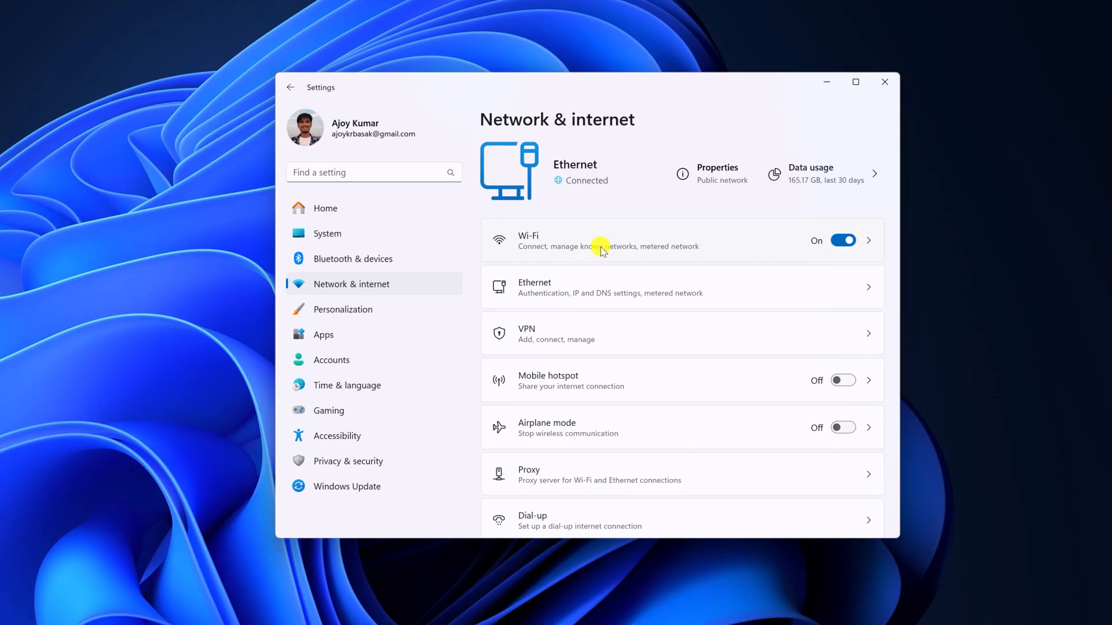
mouse_move(592, 284)
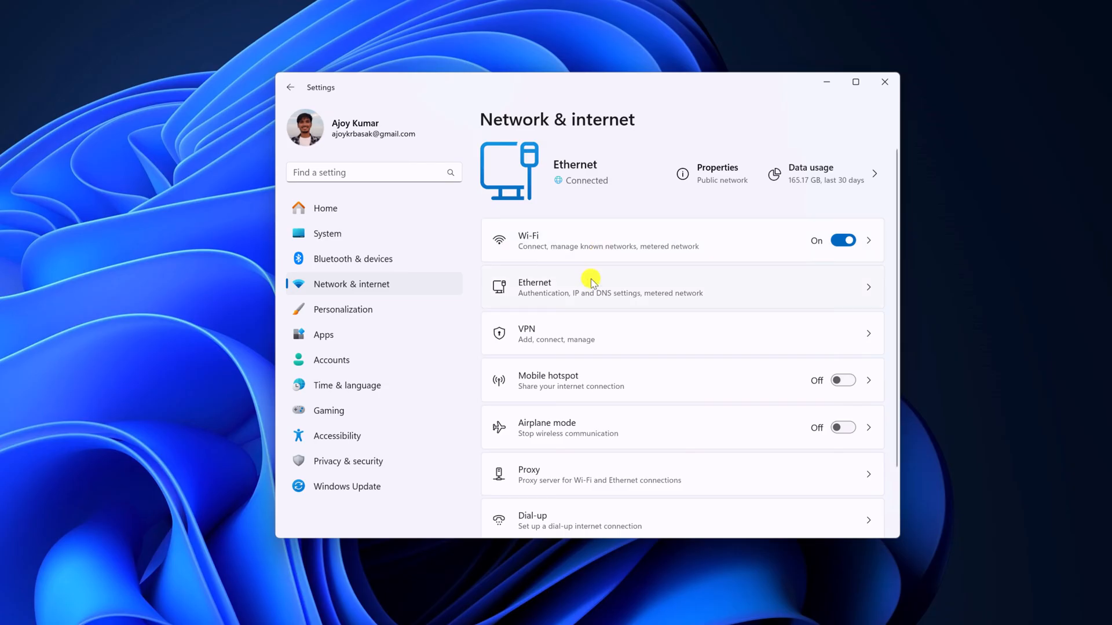
mouse_move(593, 286)
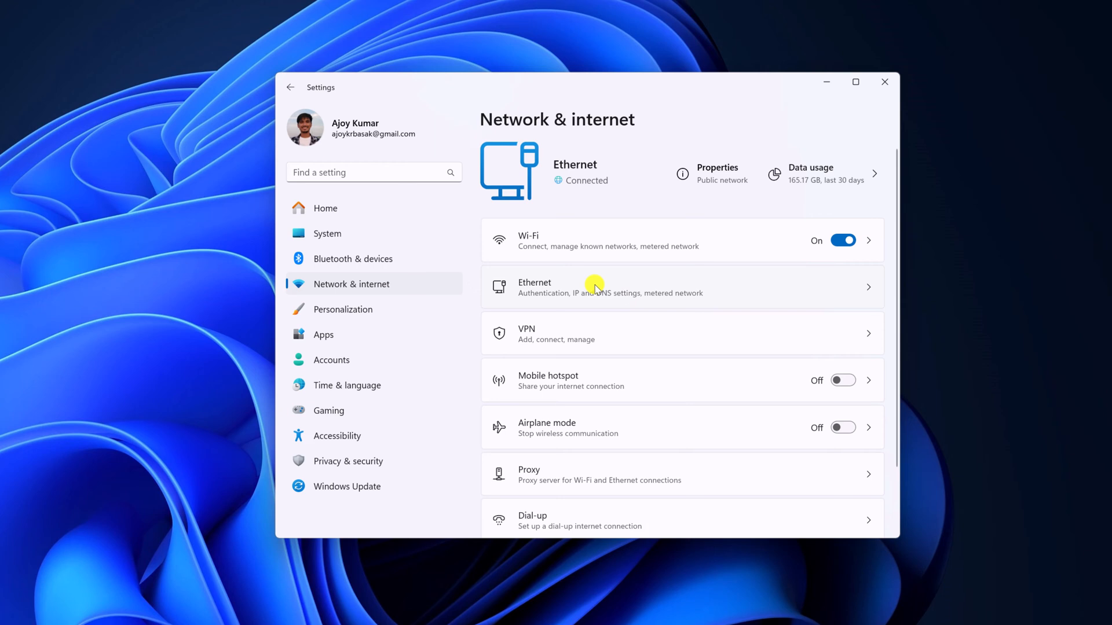
- Check the Ethernet properties show Metered connection Off, then minimize Settings
left_click(596, 287)
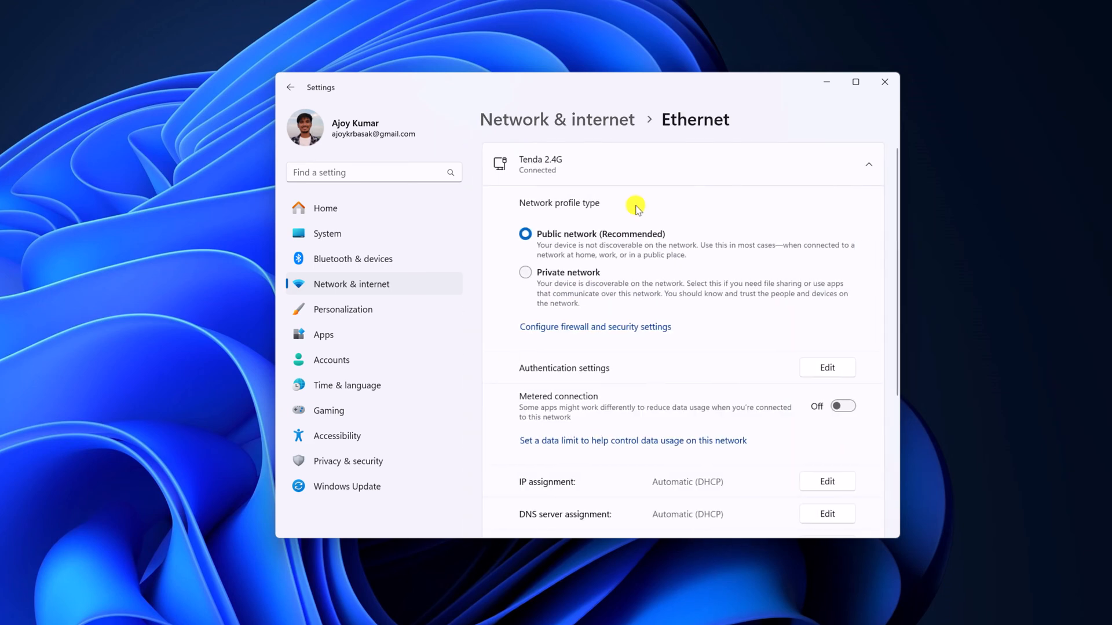
mouse_move(661, 276)
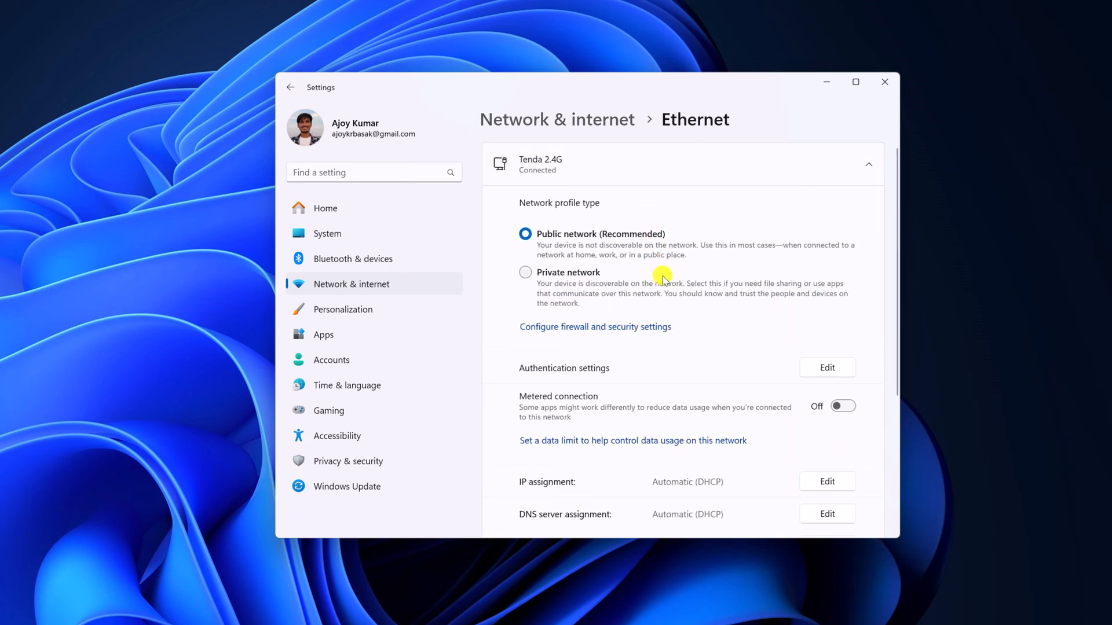
scroll("down", 3)
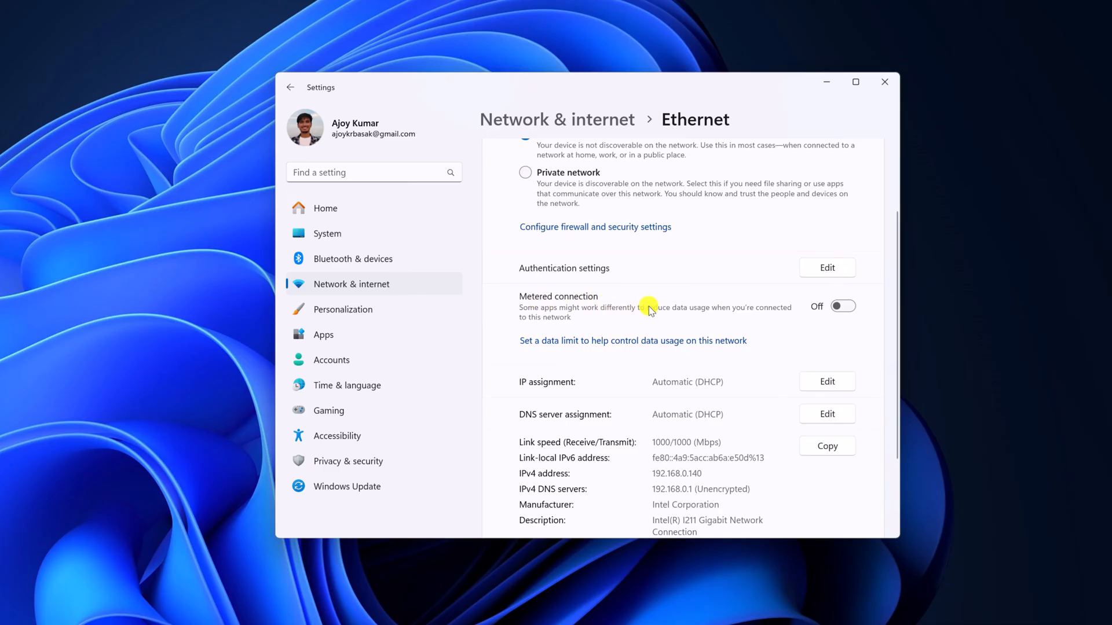
mouse_move(592, 299)
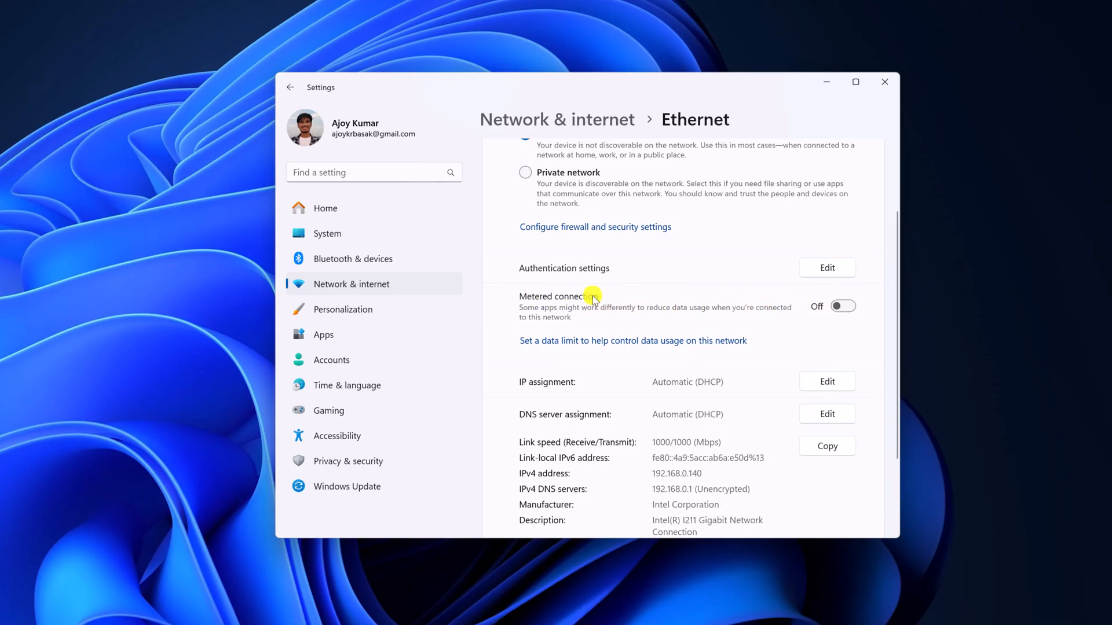
mouse_move(751, 295)
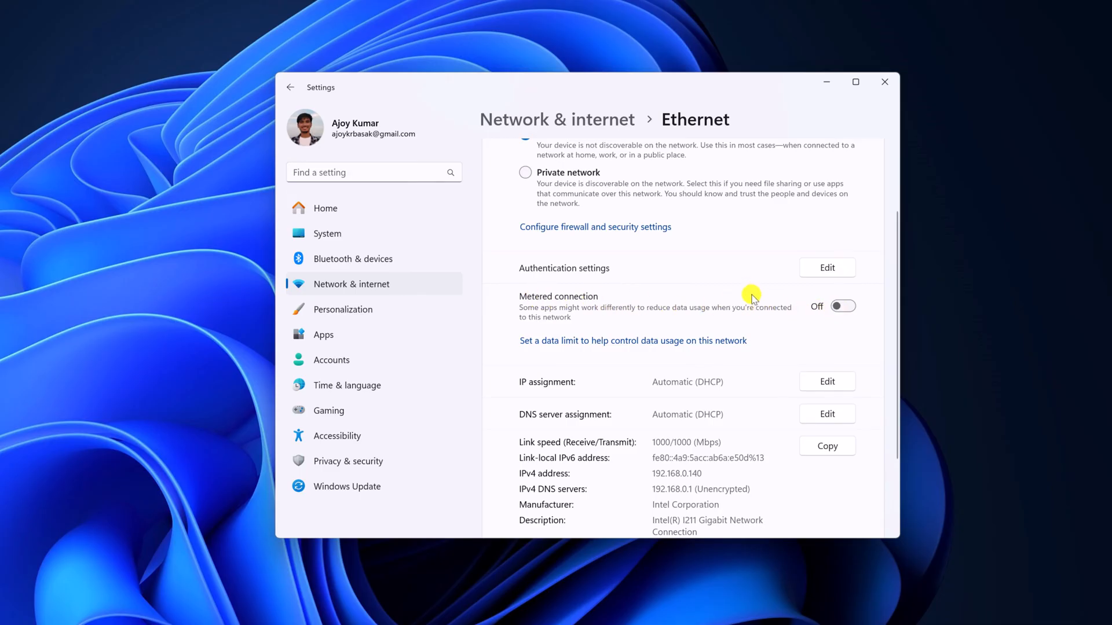
mouse_move(890, 300)
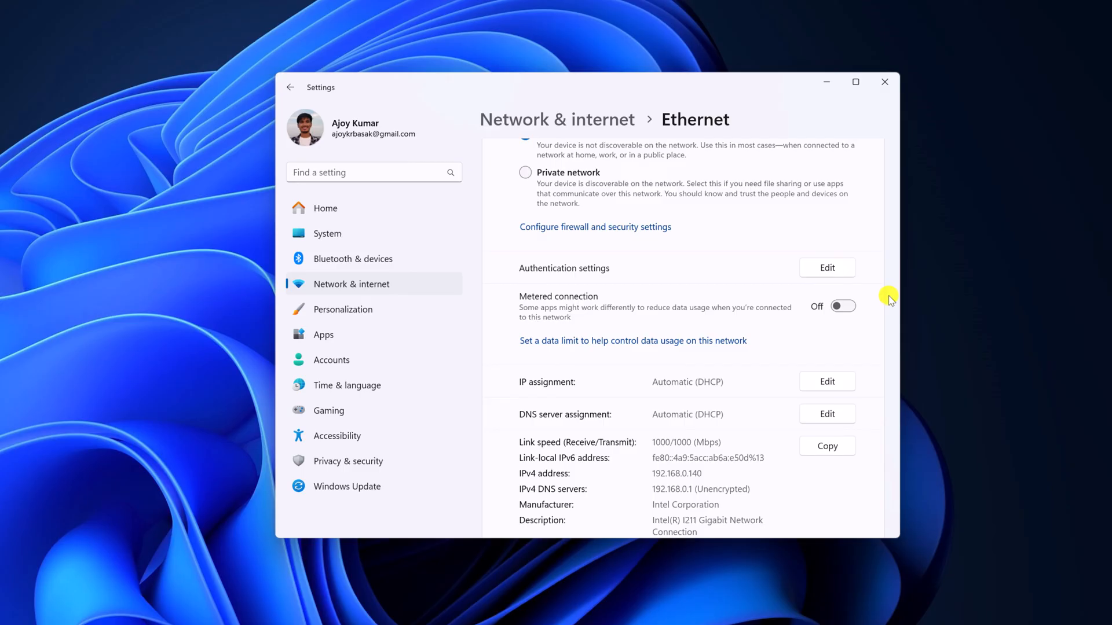
mouse_move(875, 195)
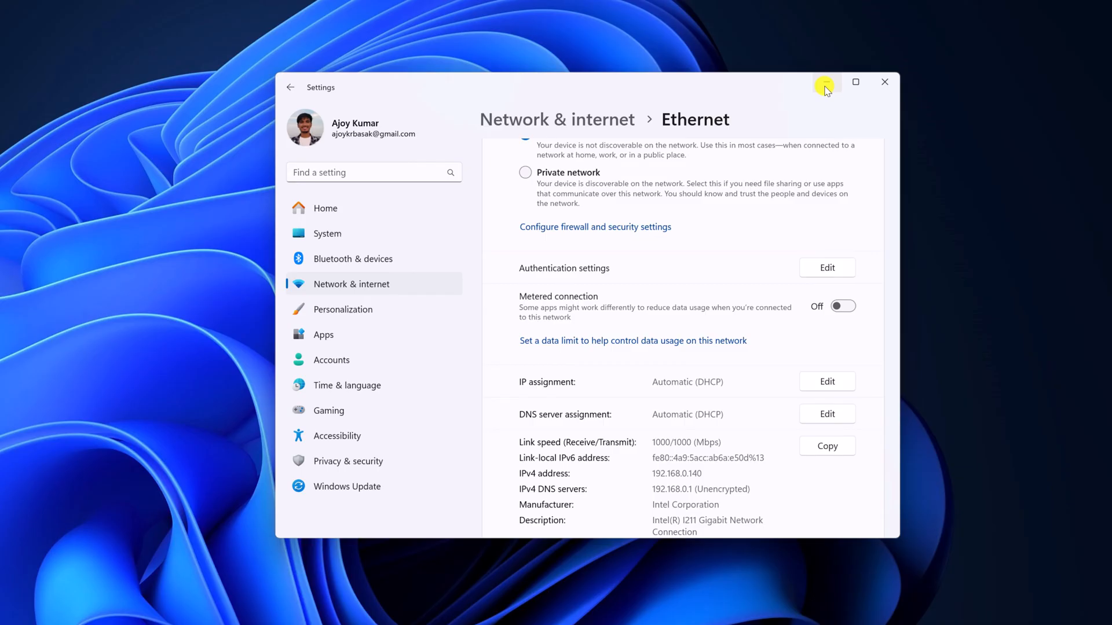
left_click(883, 81)
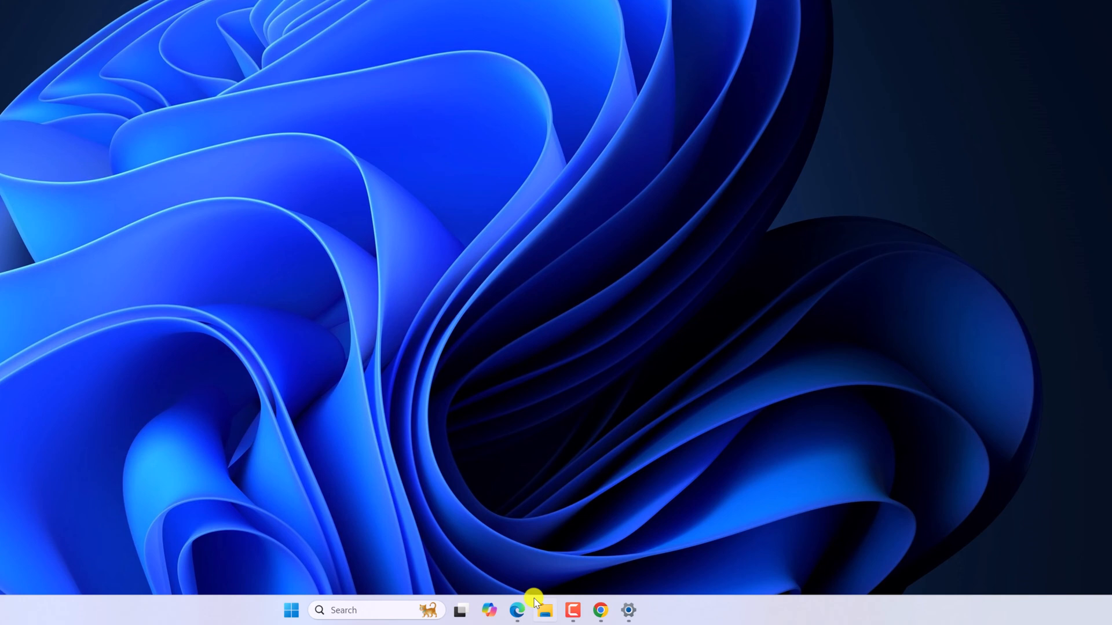
- Restore the Settings window from the taskbar, showing the Ethernet page again
left_click(517, 611)
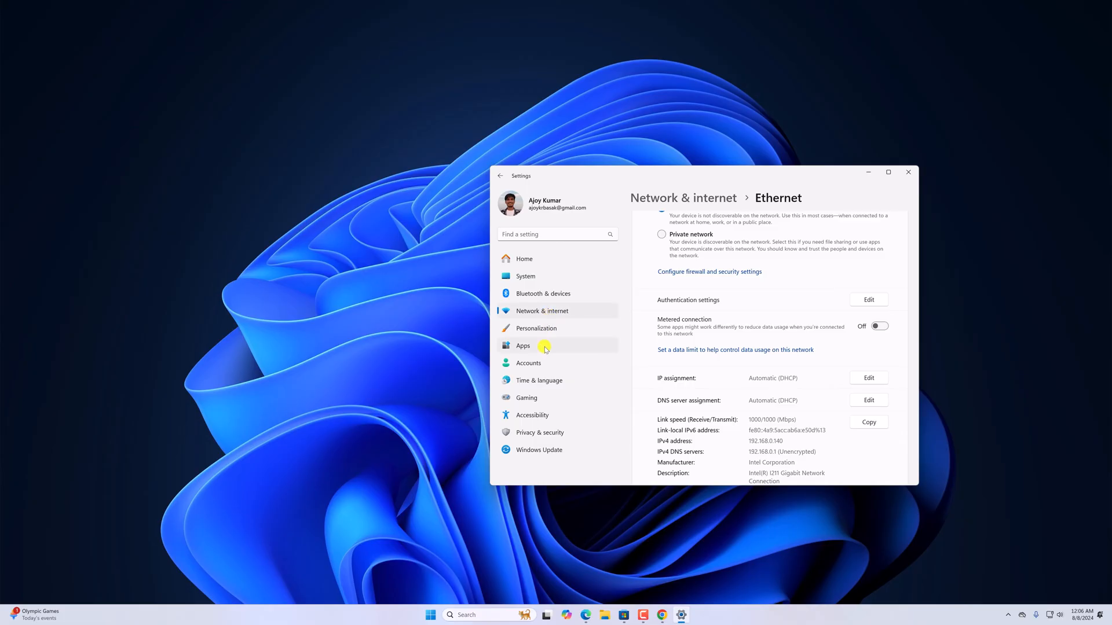
- Go through Apps and Installed apps to the System components list under Related settings
left_click(524, 347)
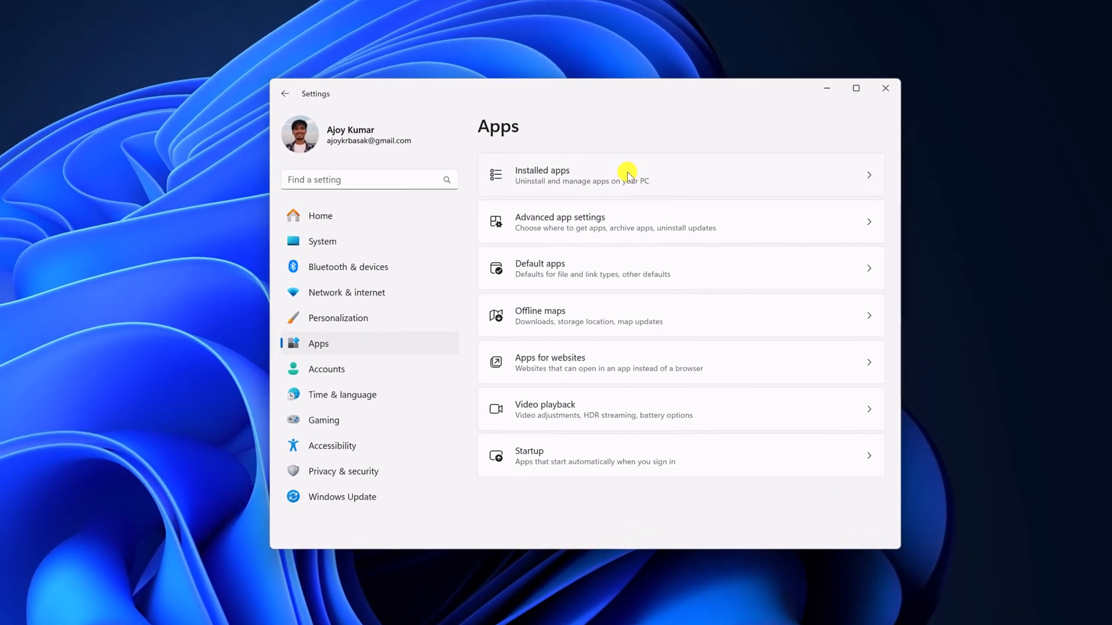
left_click(626, 175)
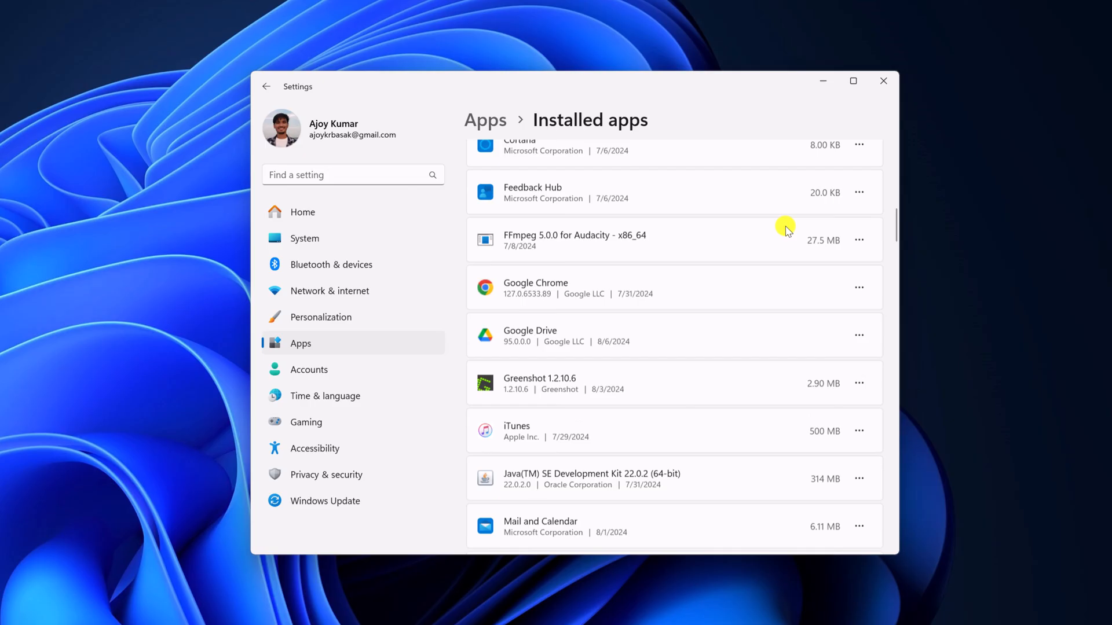
scroll("down", 3)
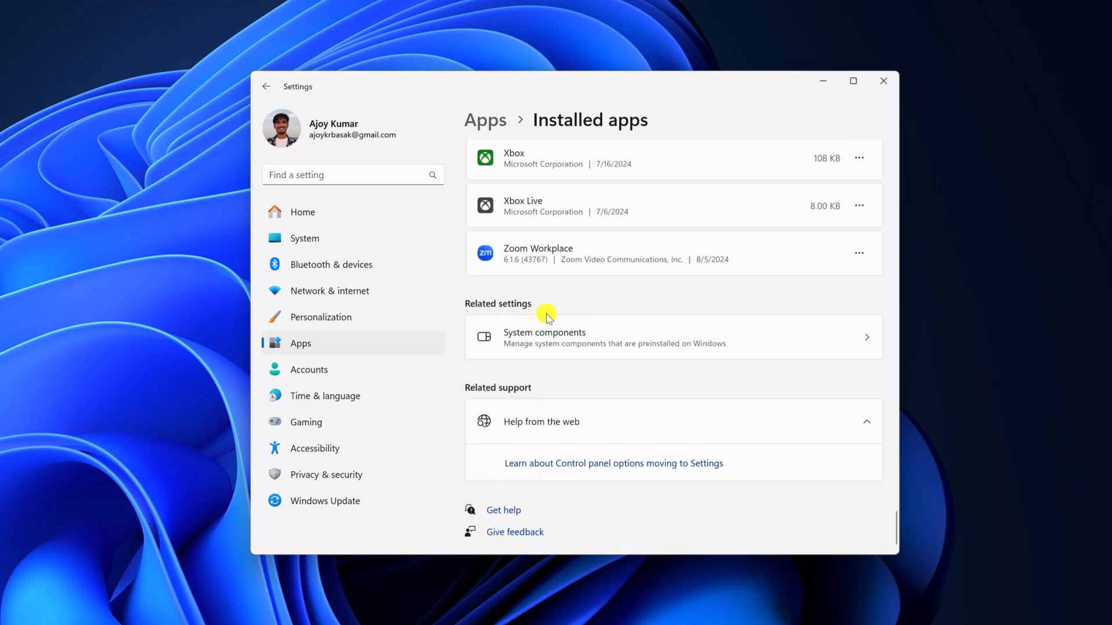
mouse_move(611, 328)
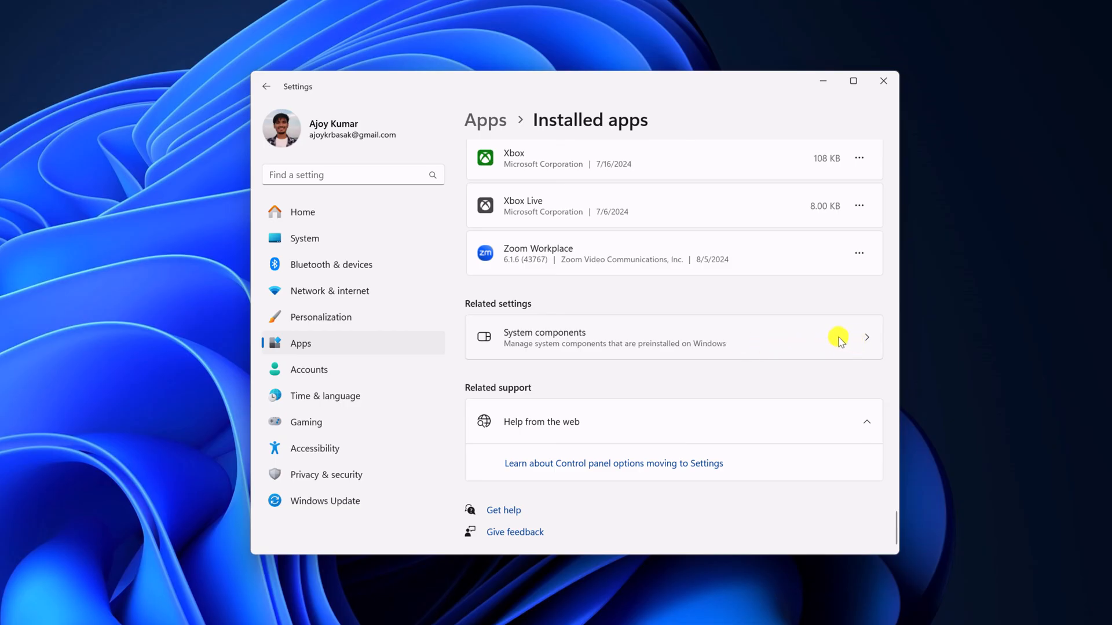
left_click(838, 337)
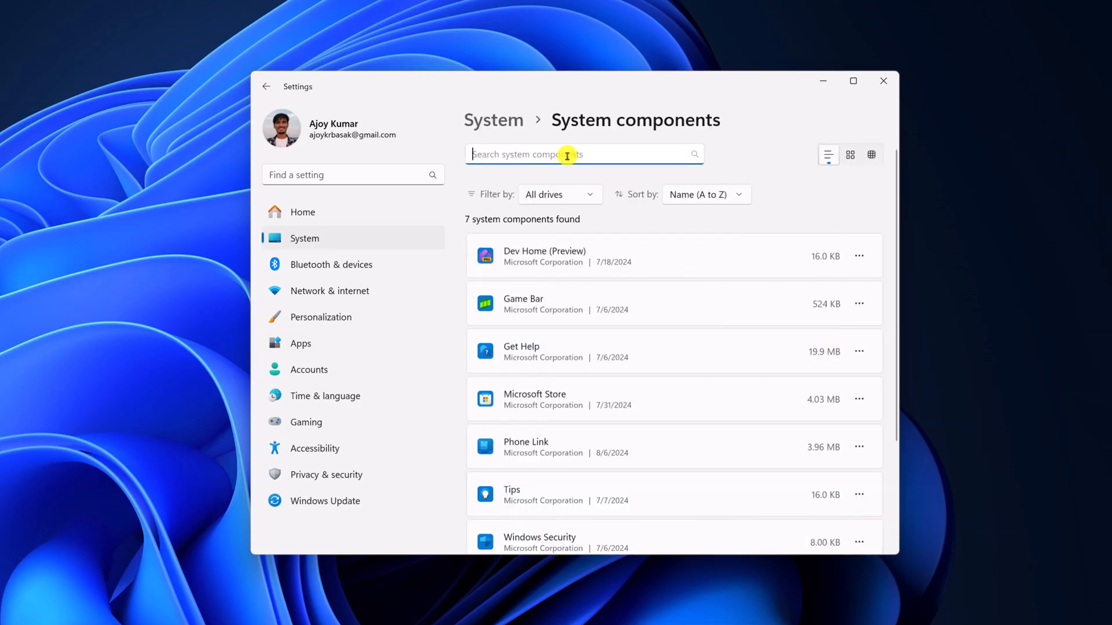
- Search the components for Microsoft Store and bring up its Advanced options page
type("mi")
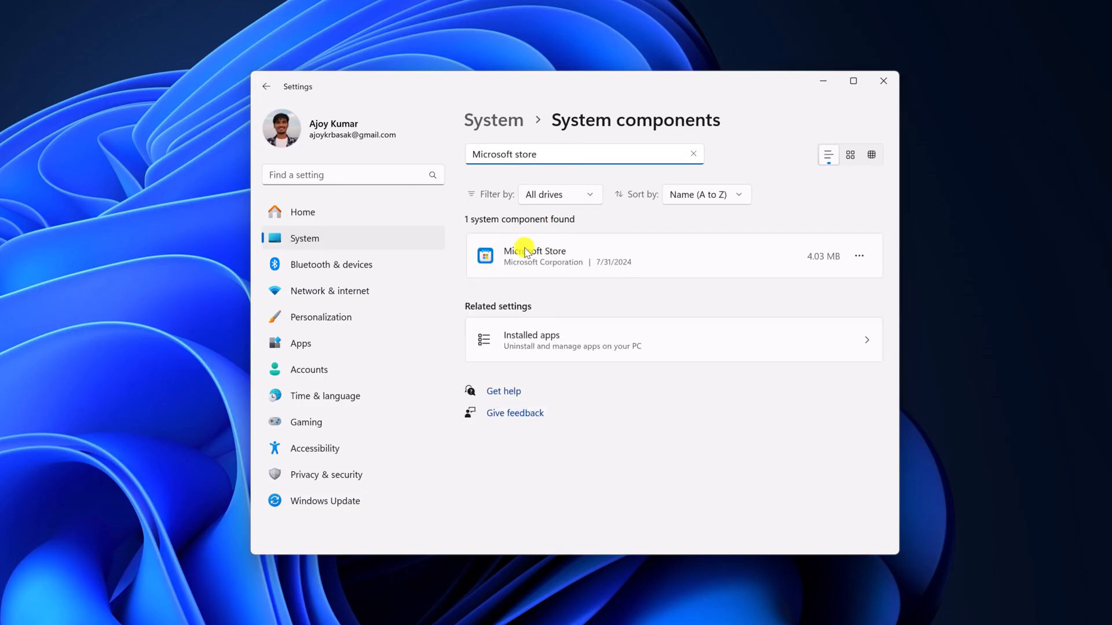
mouse_move(850, 268)
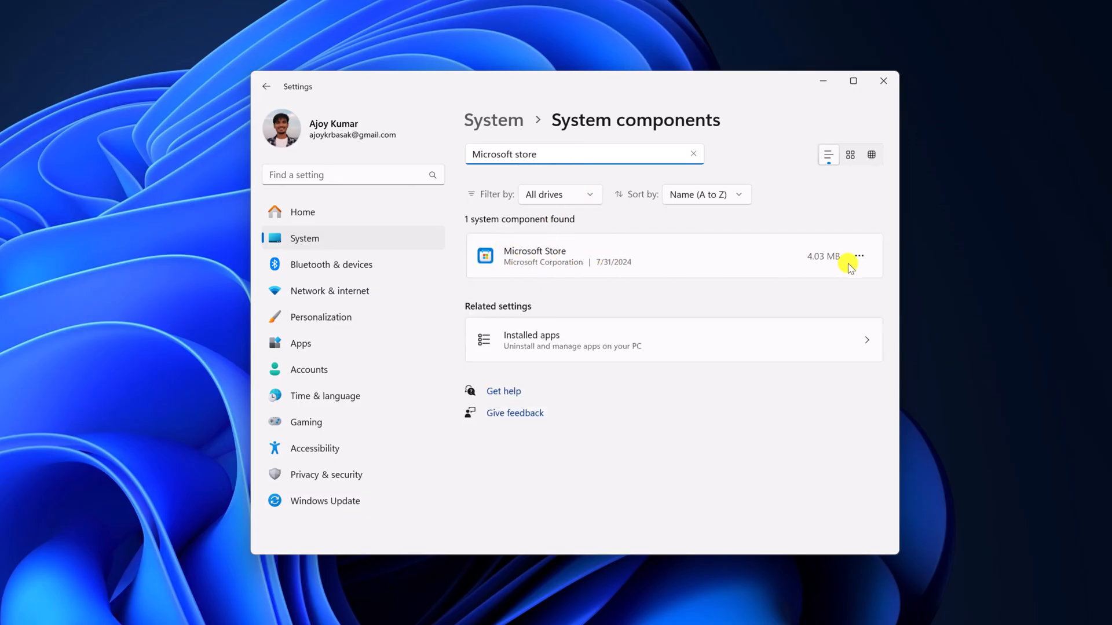
left_click(858, 256)
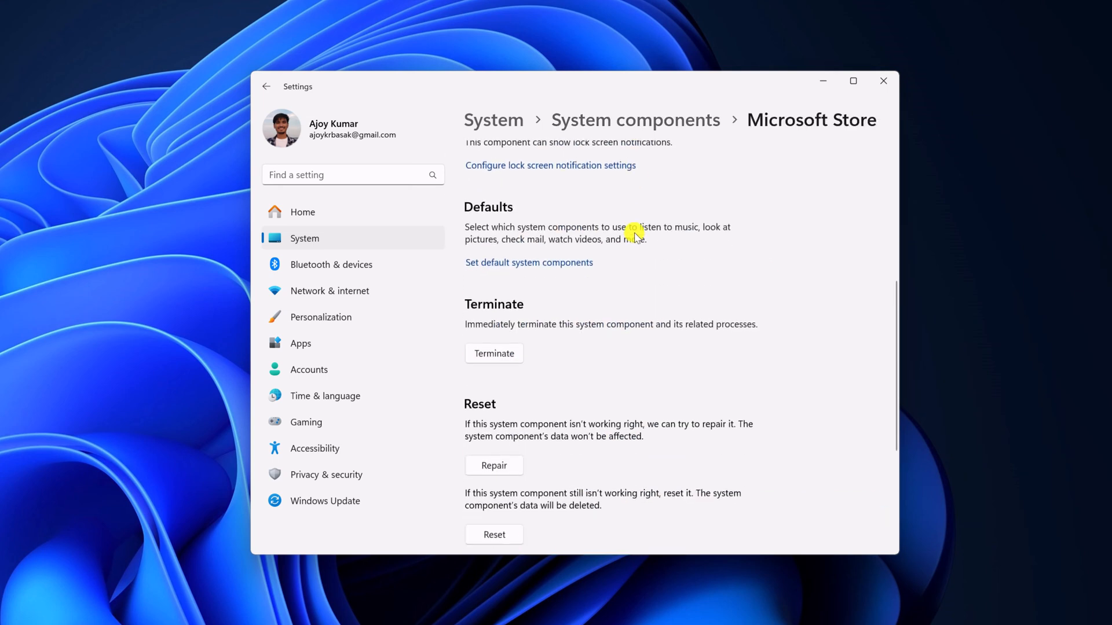
- Repair the Microsoft Store, then Reset it and confirm, and minimize Settings
scroll("down", 3)
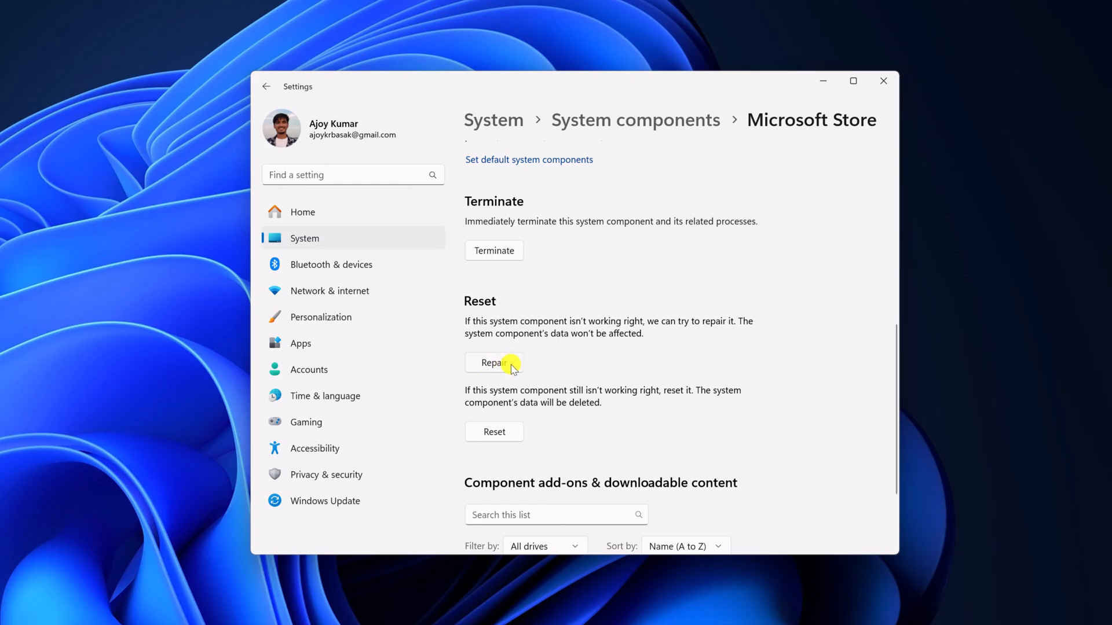
left_click(493, 362)
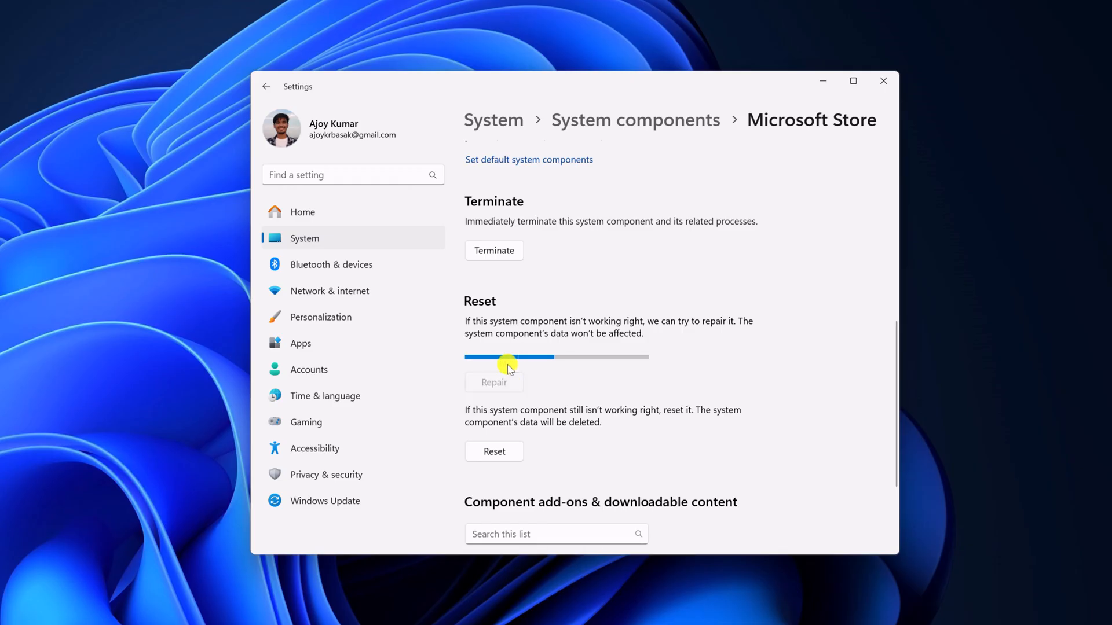
left_click(494, 382)
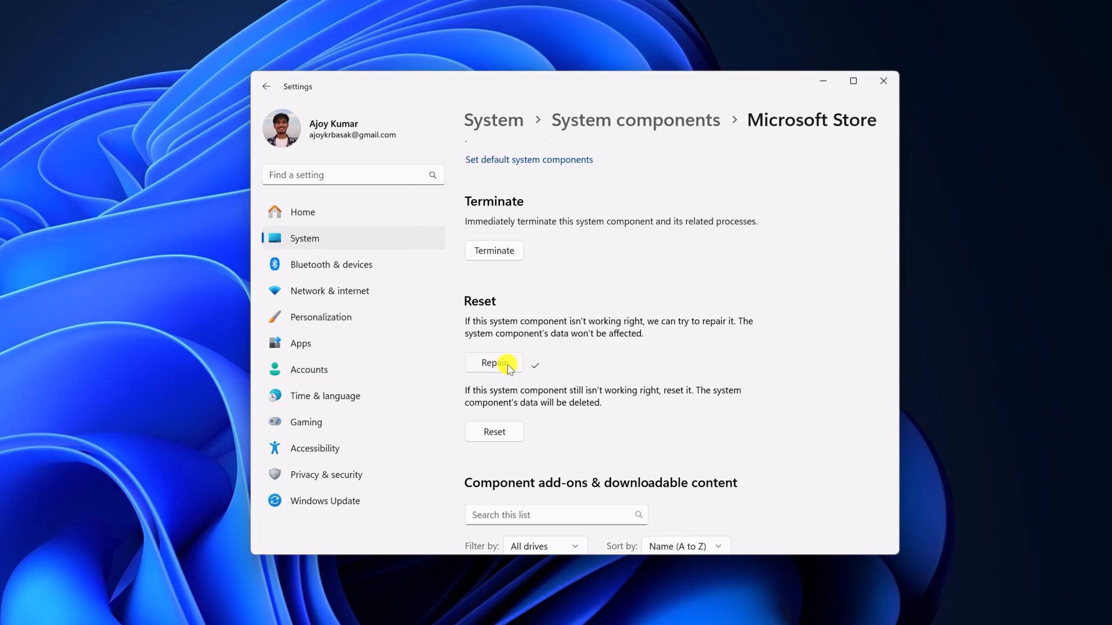
left_click(494, 431)
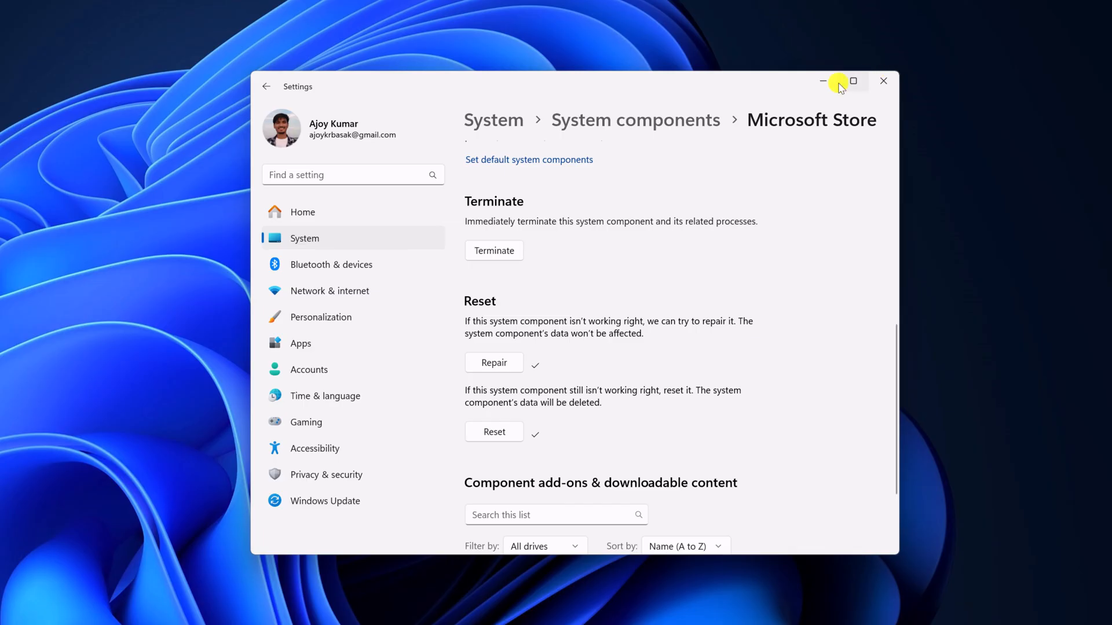
left_click(882, 81)
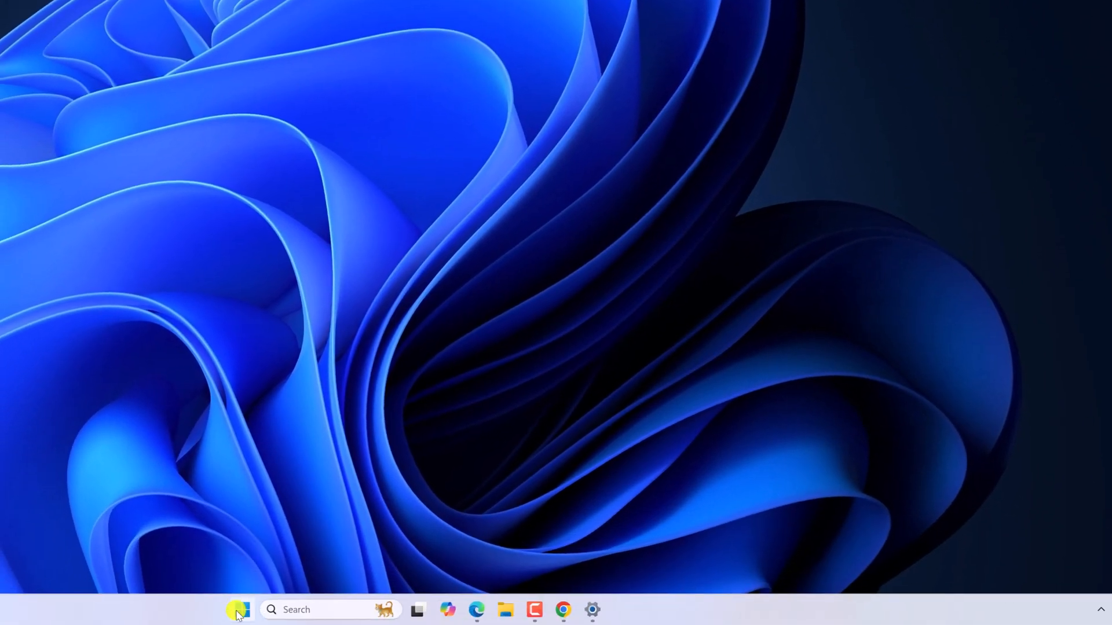
- Choose Restart from the Start menu's Power options
left_click(241, 611)
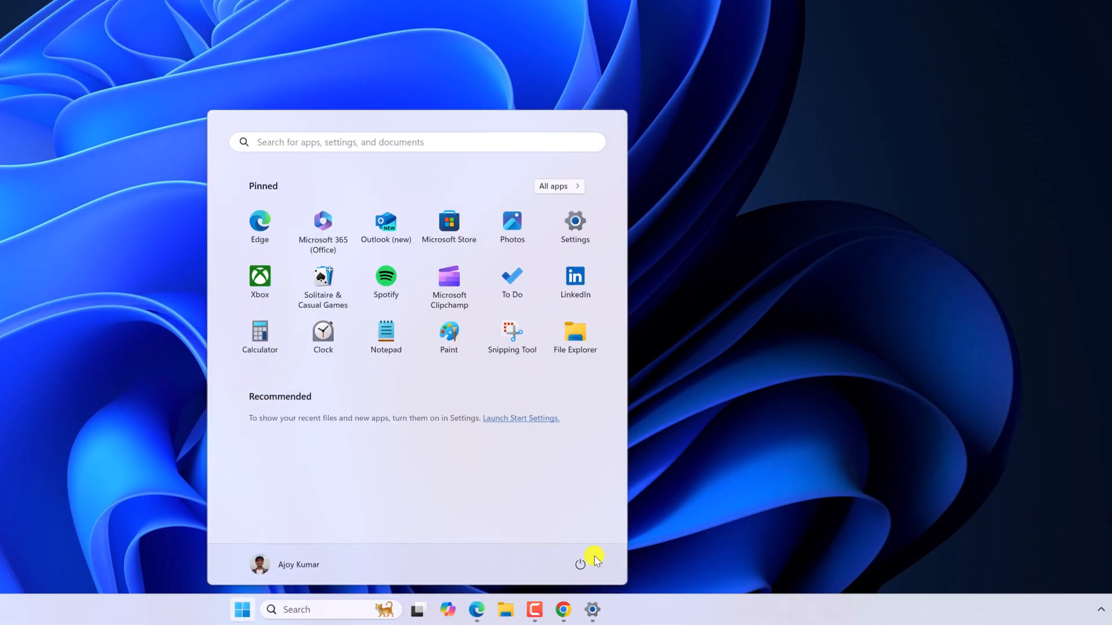
left_click(581, 564)
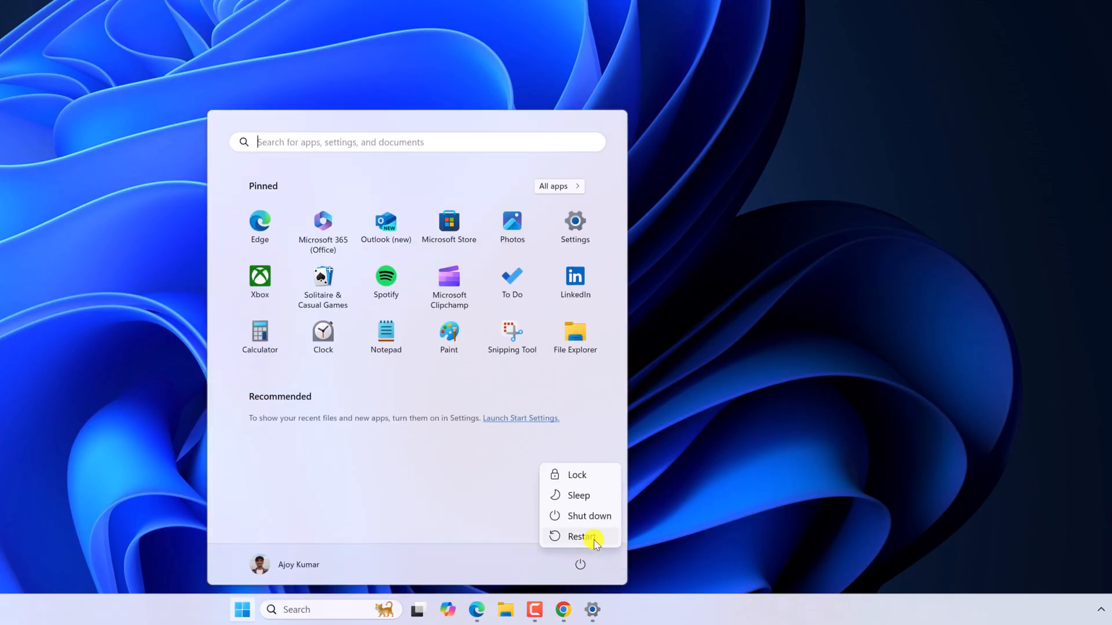
left_click(580, 537)
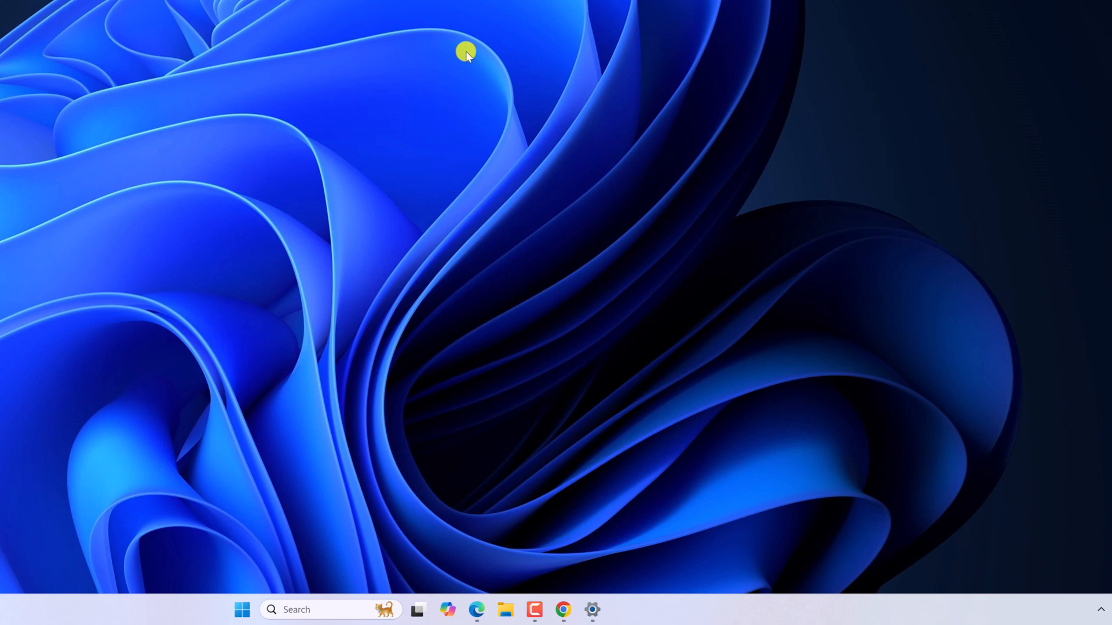